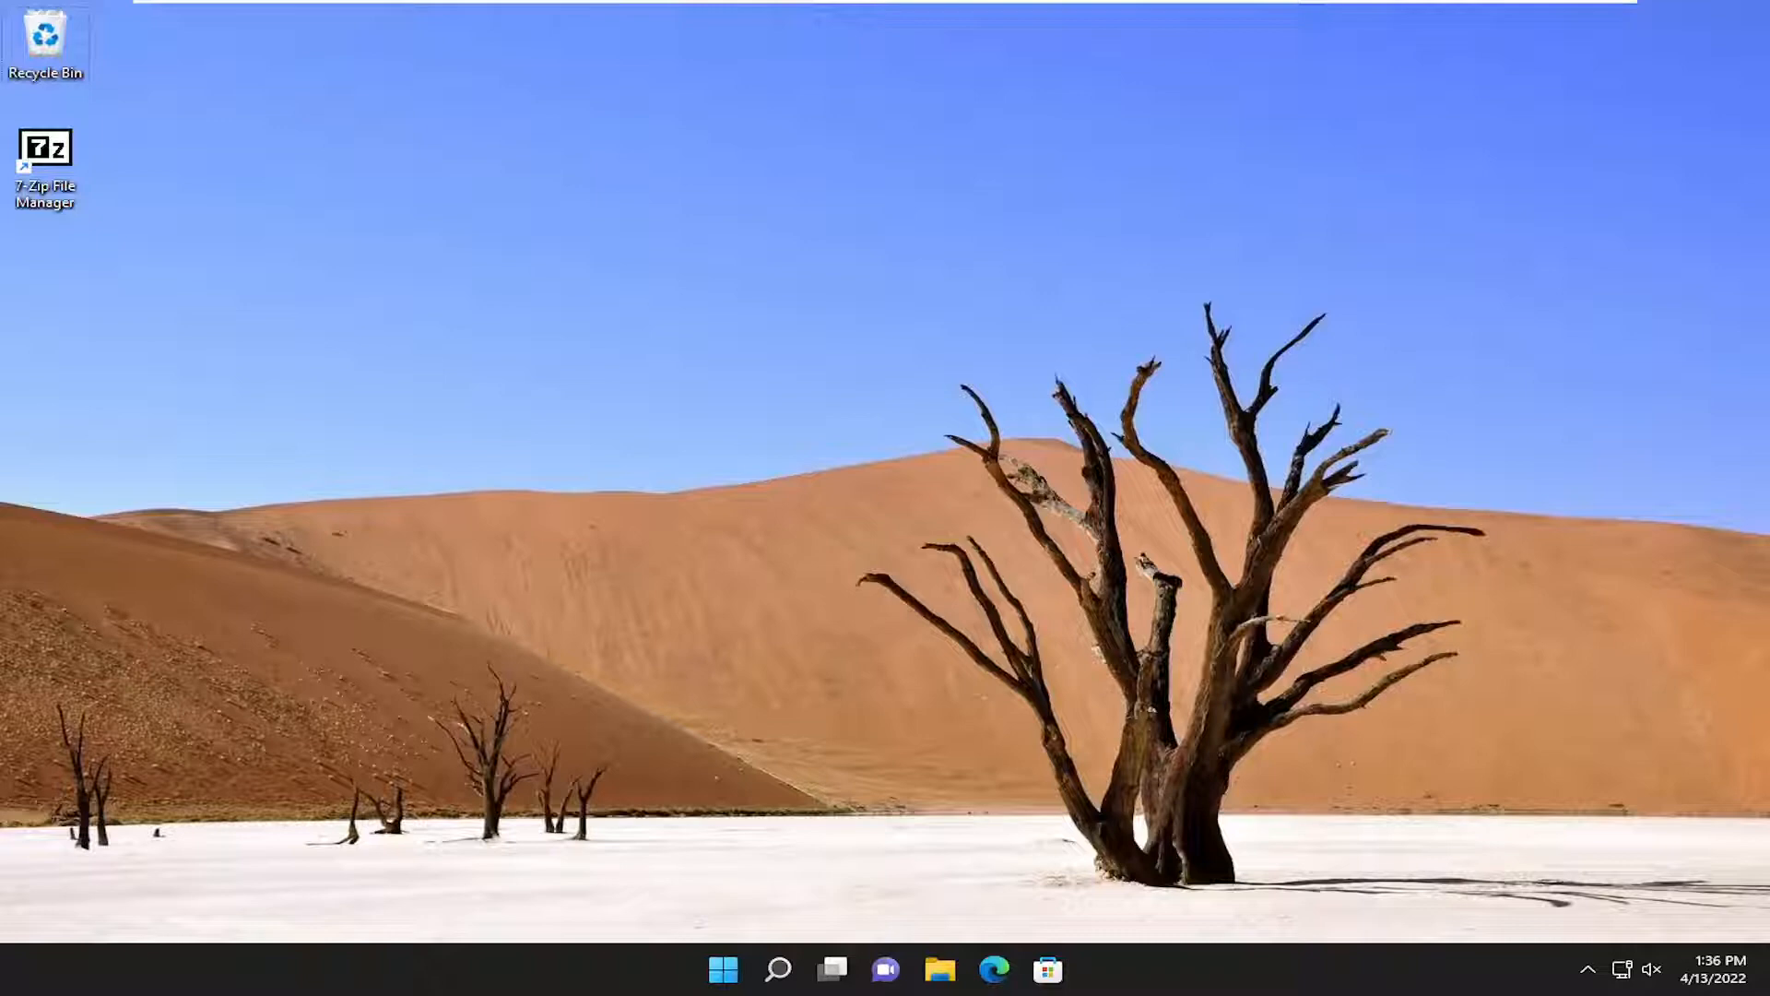
pyautogui.moveTo(577, 852)
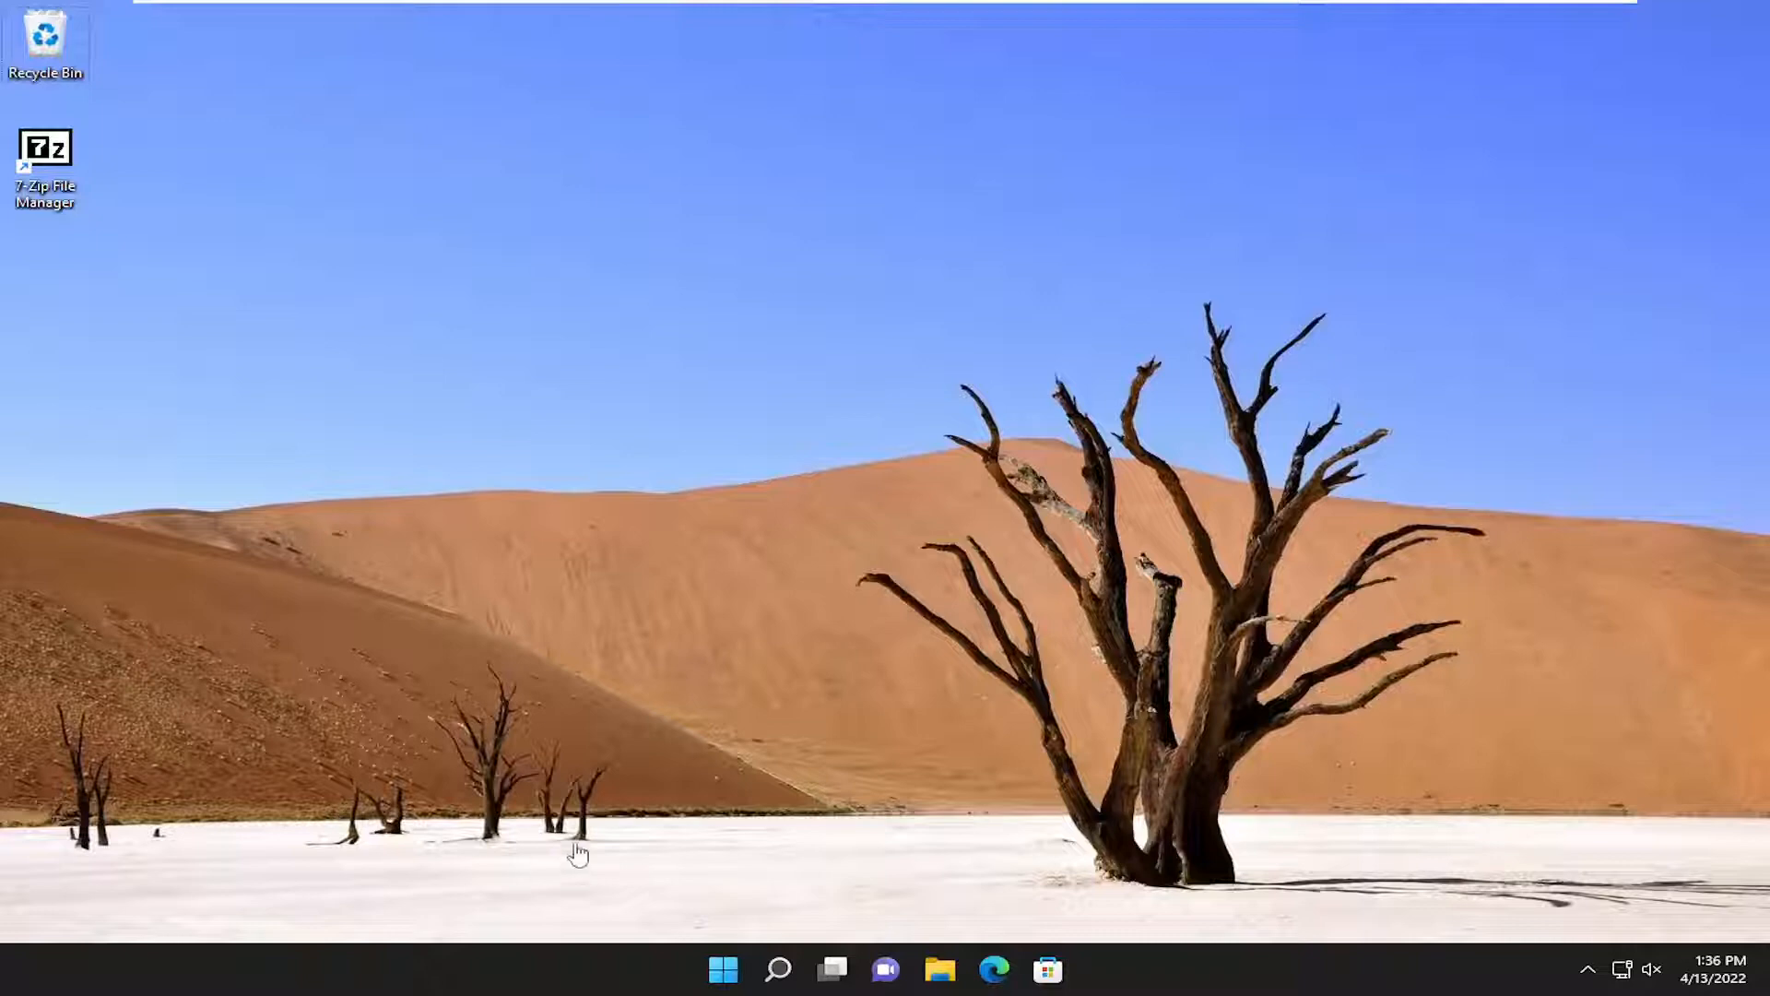
# - Launch Control Panel from search and view all its items as large icons
pyautogui.write('command Prompt')
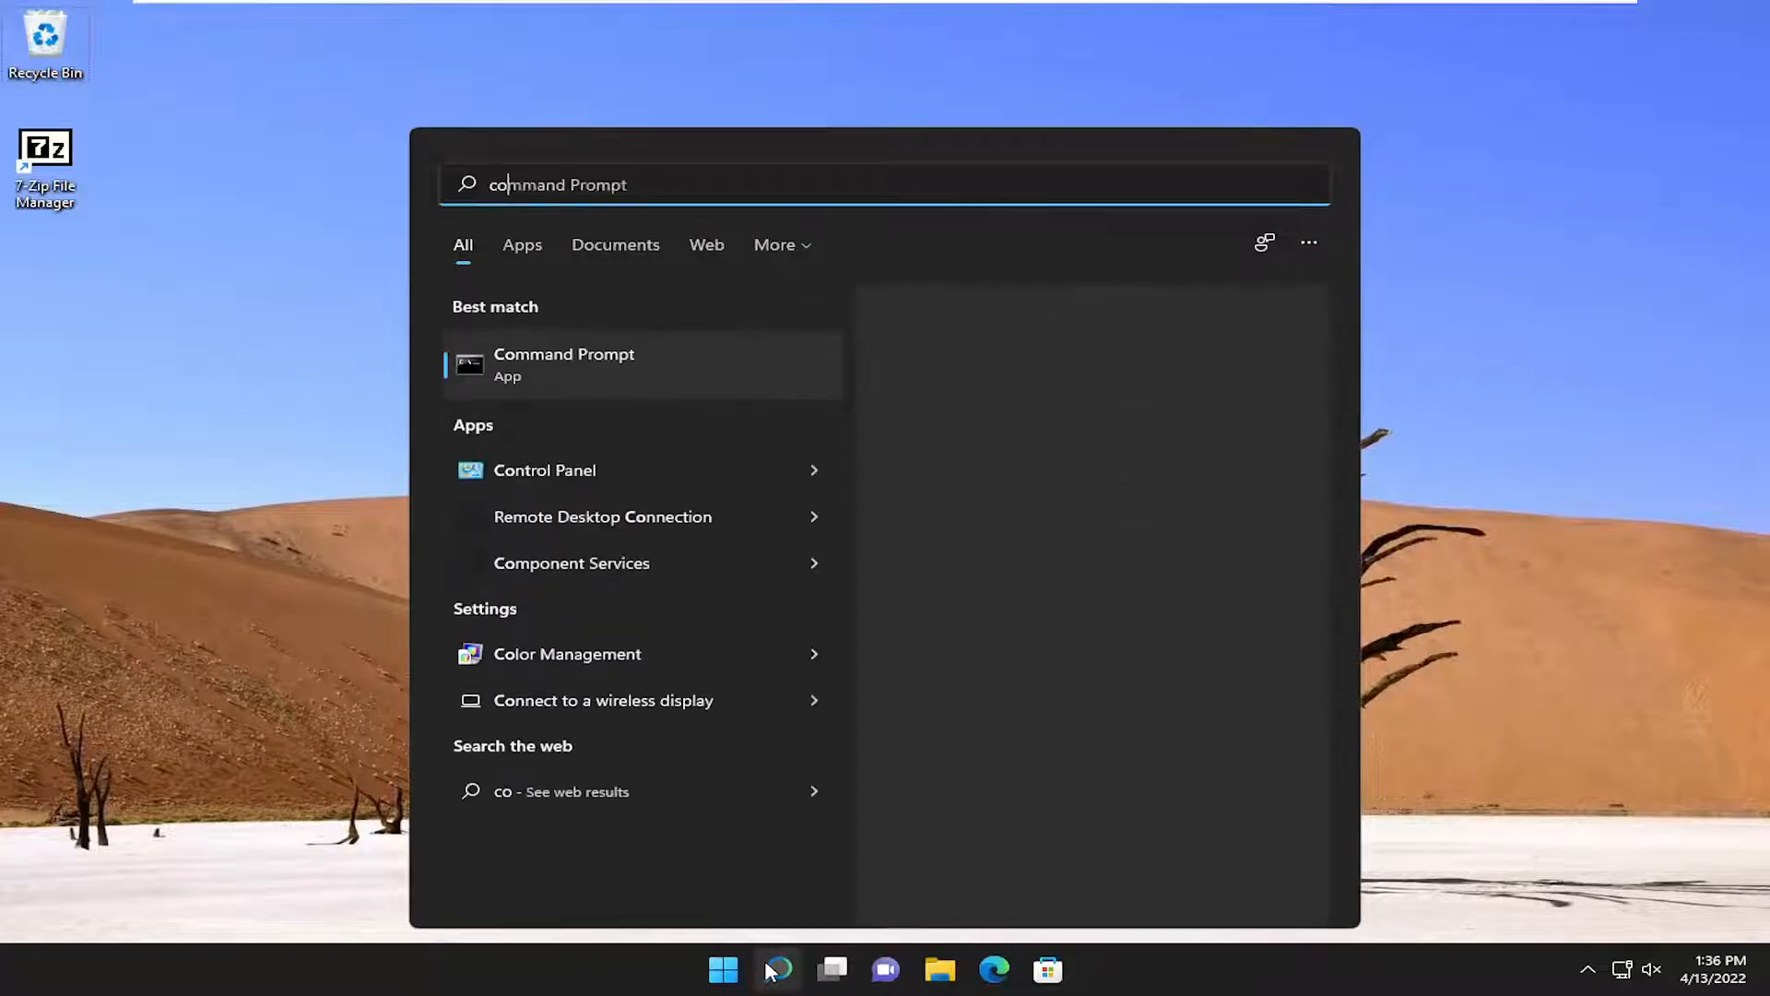
pyautogui.write('control panel')
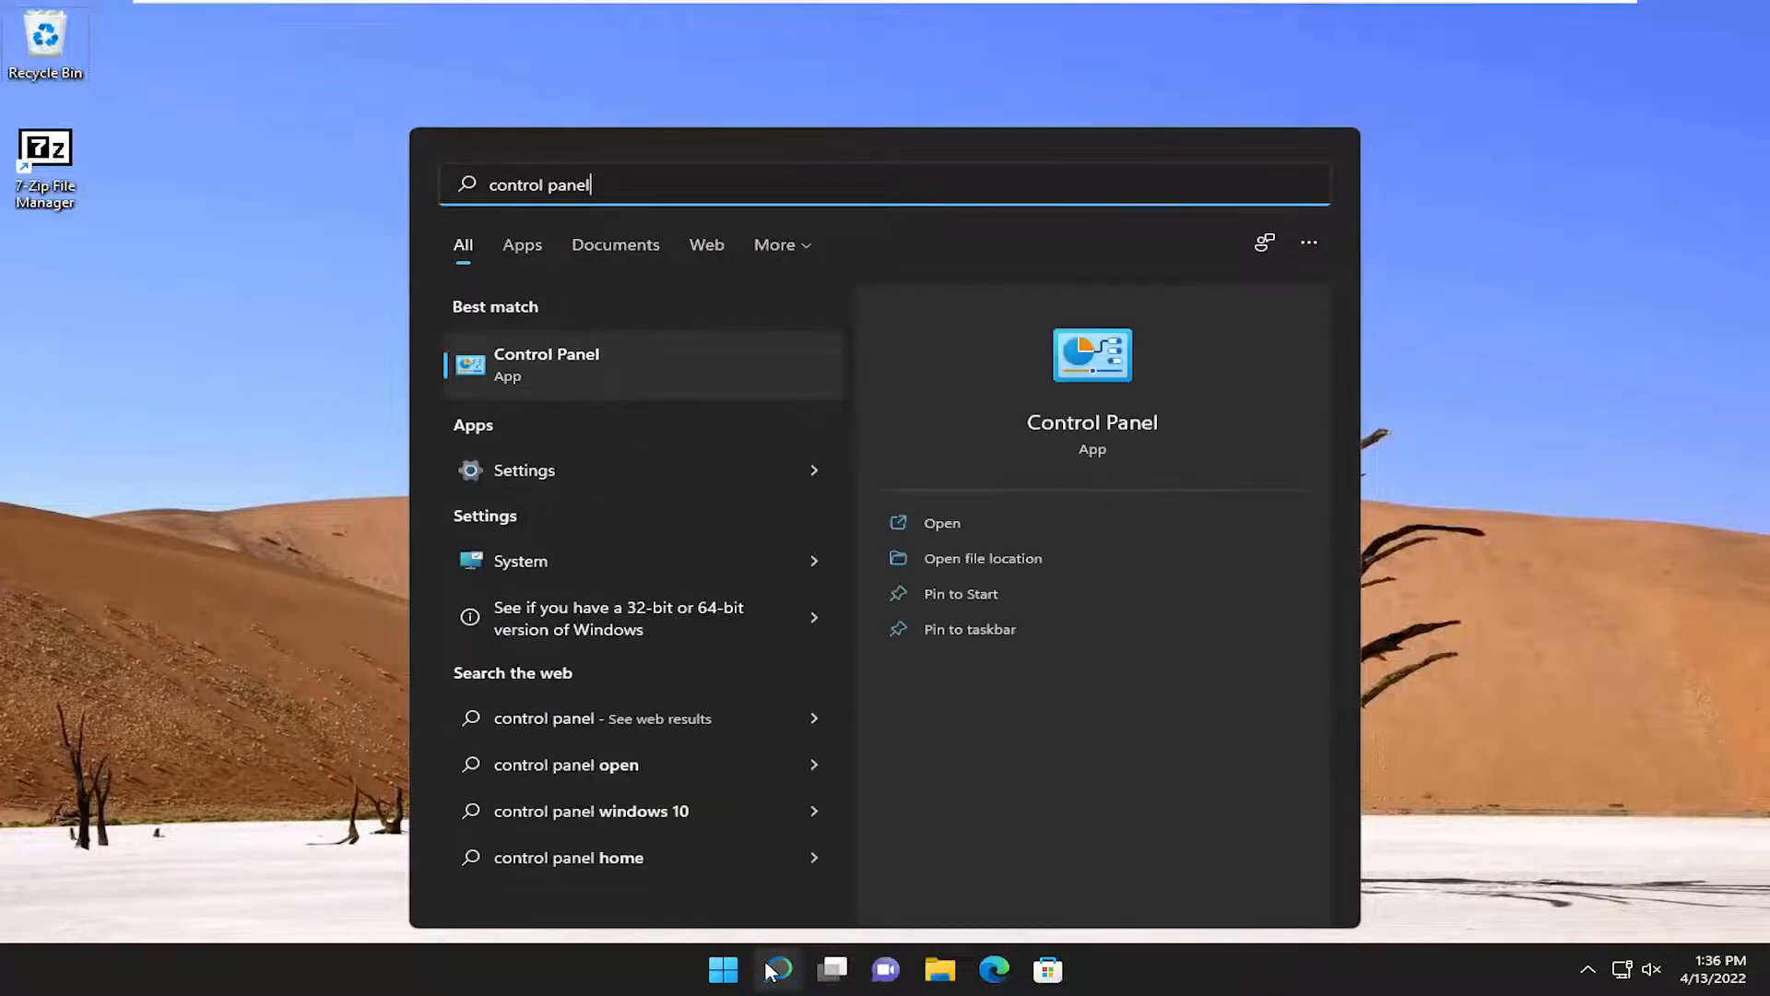
pyautogui.click(546, 364)
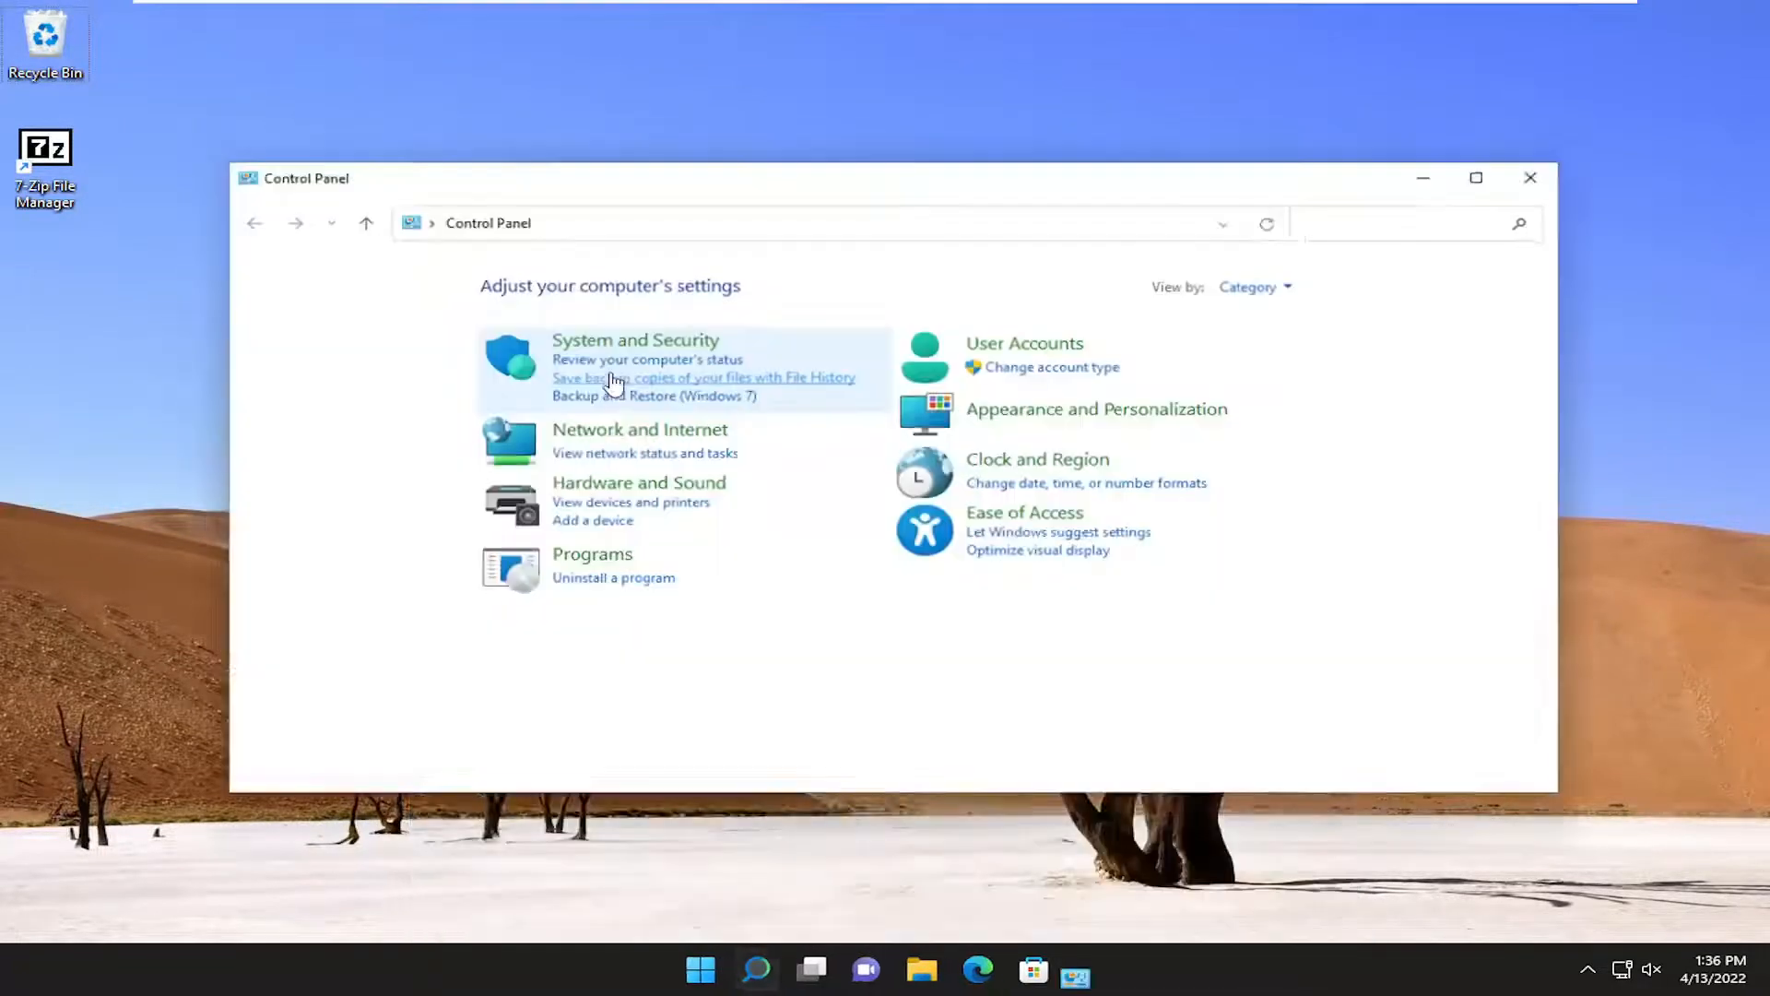
pyautogui.click(1313, 234)
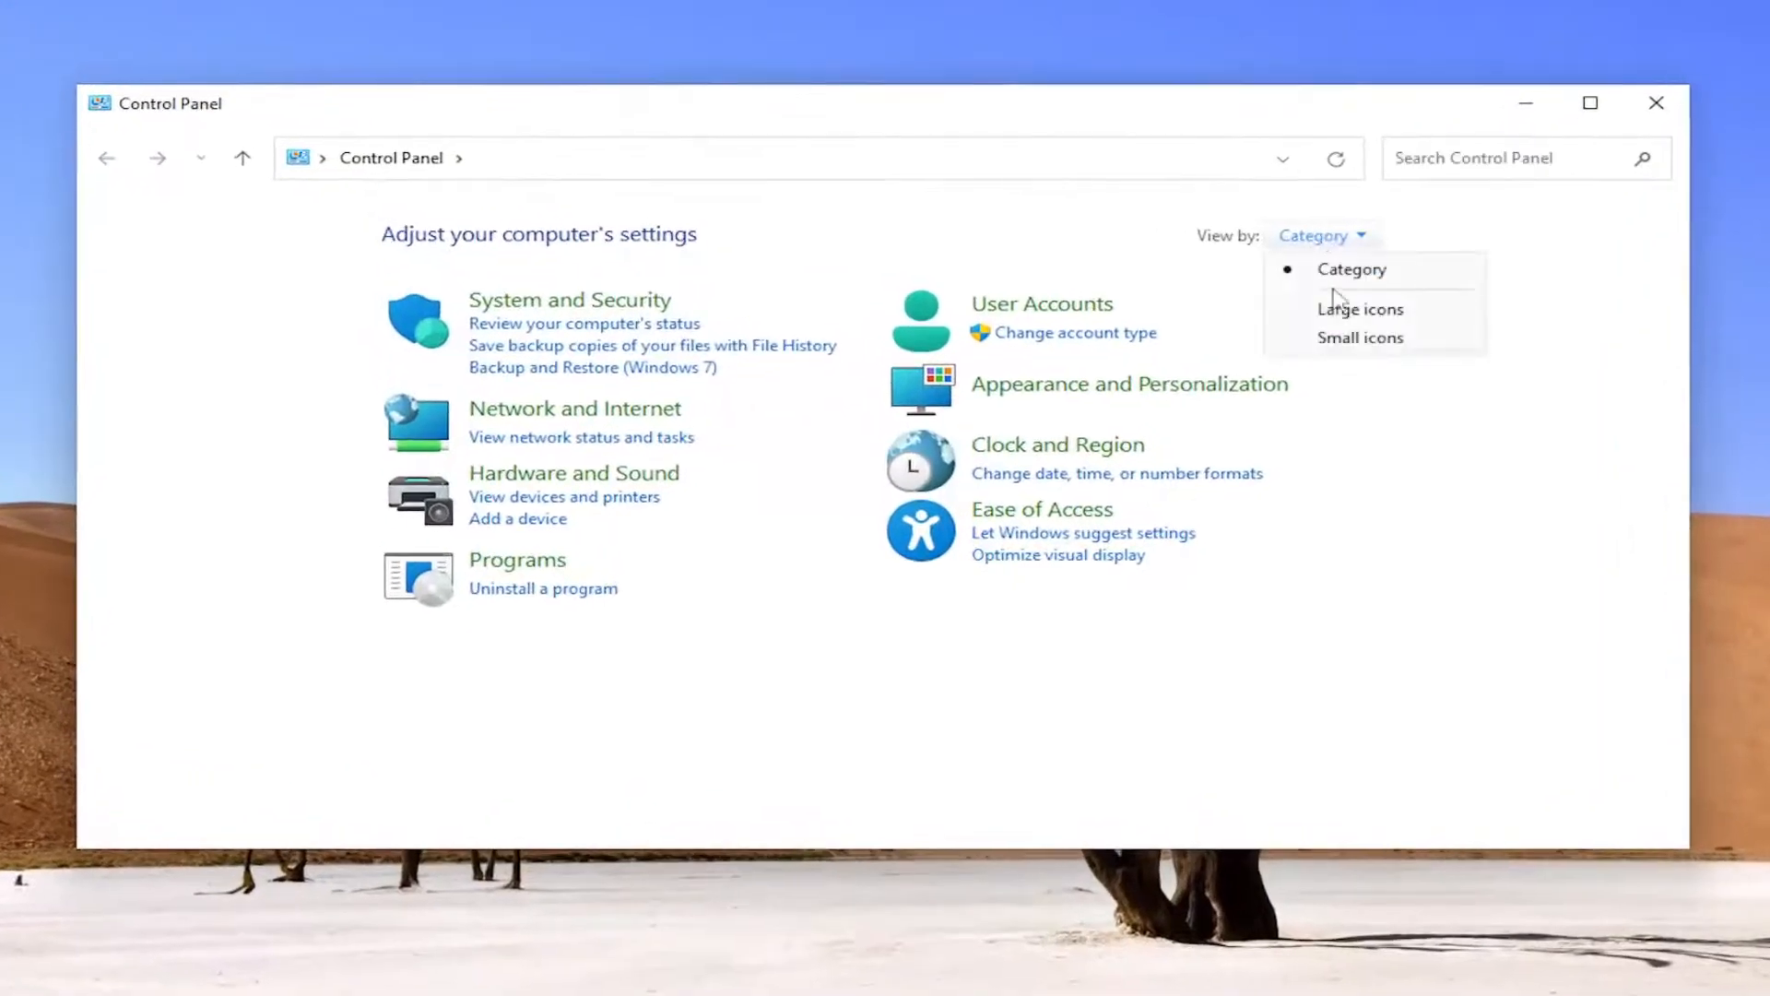
pyautogui.click(1359, 308)
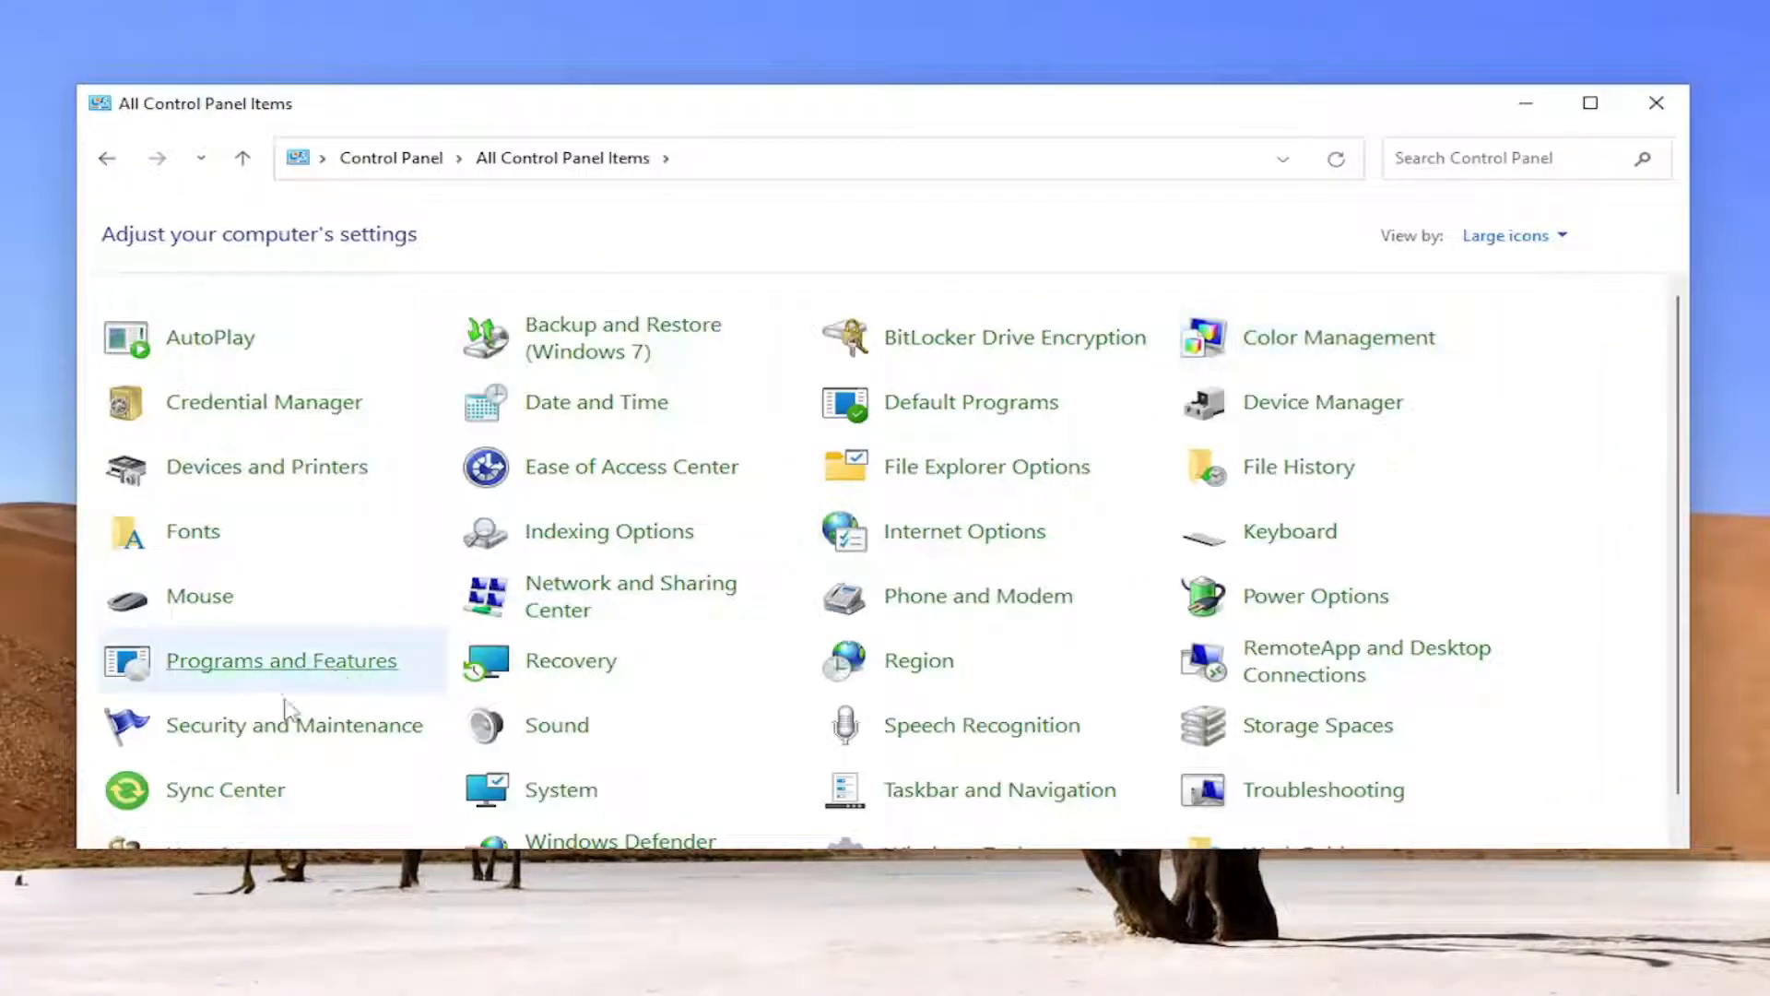
pyautogui.moveTo(555, 724)
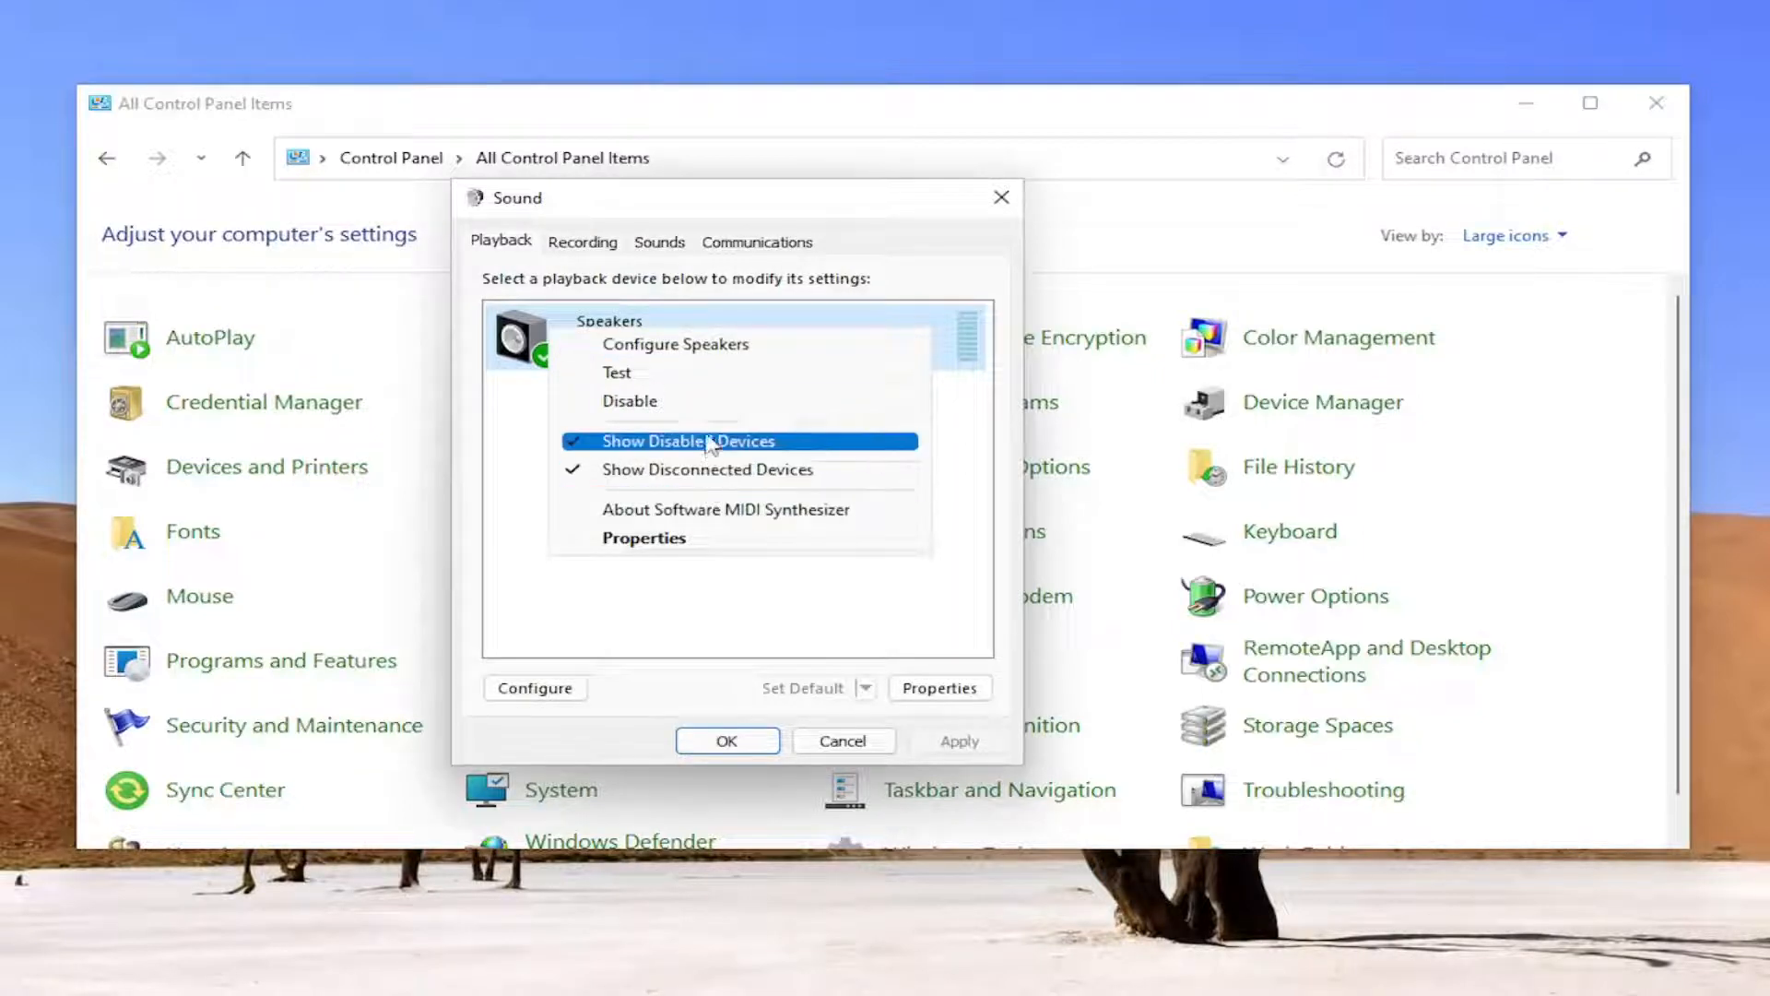
# - Dismiss the Speakers context menu, leaving the Sound playback device list unchanged
pyautogui.click(690, 441)
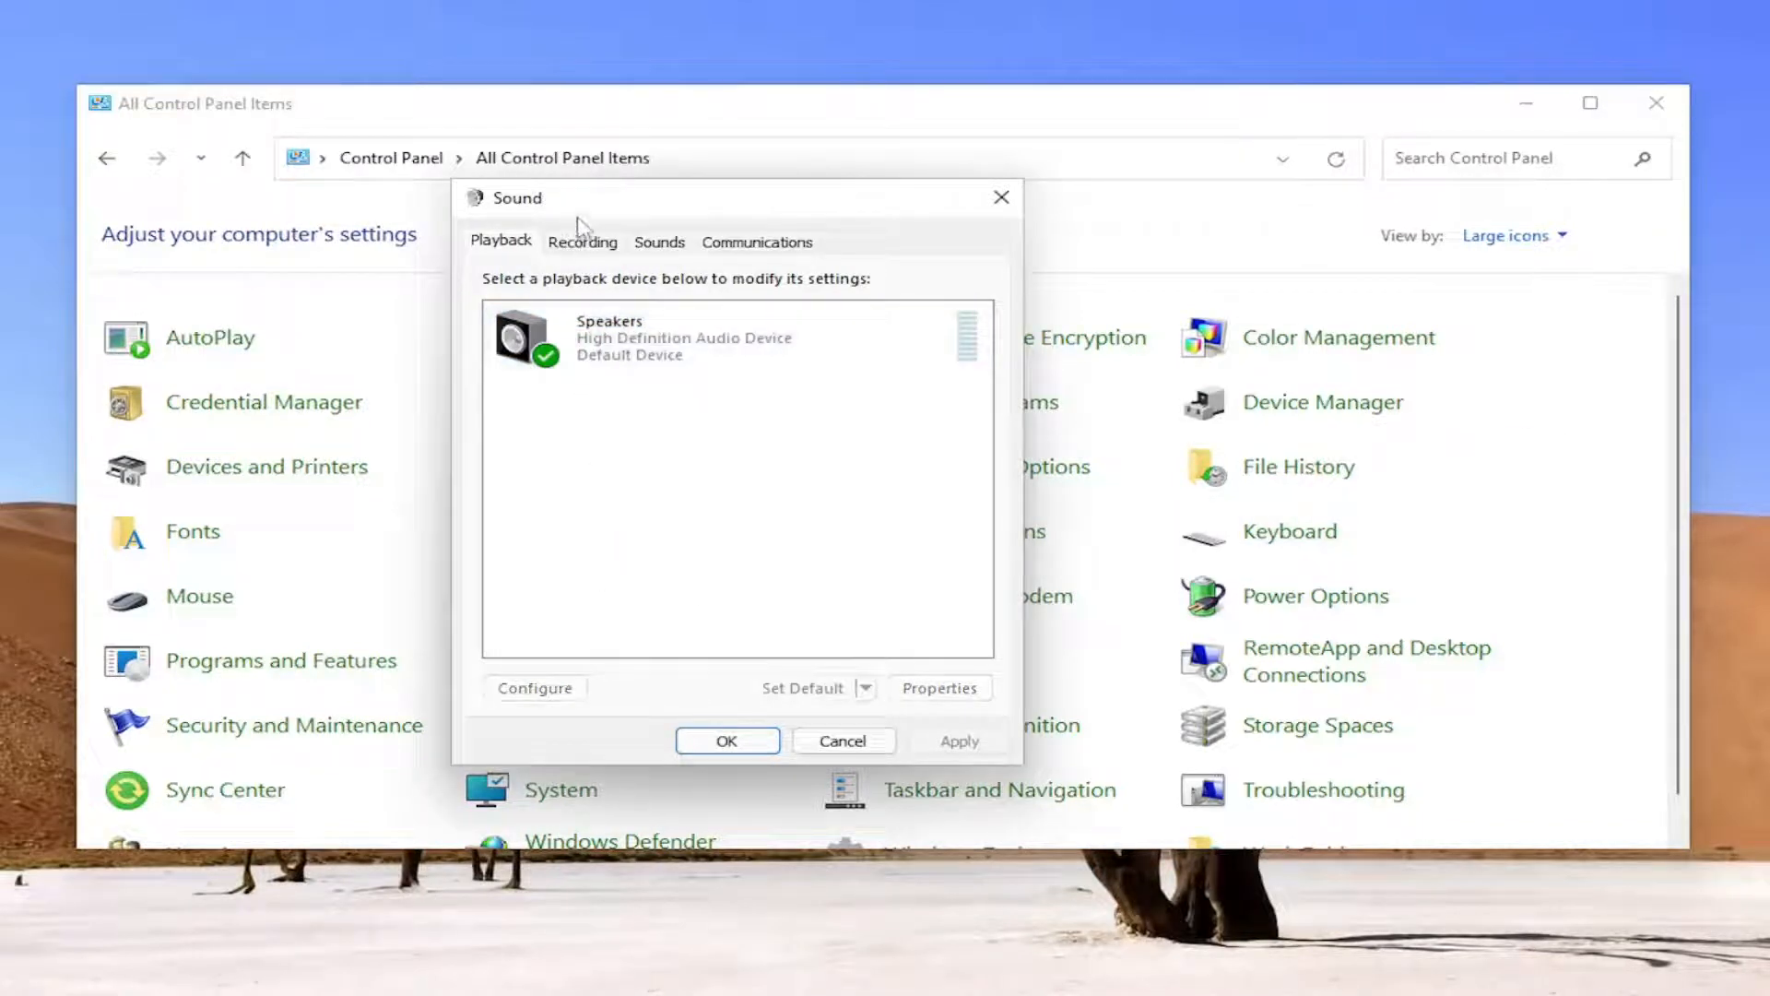
# - Show the Sound dialog's recording devices with Microphone as the default
pyautogui.click(582, 242)
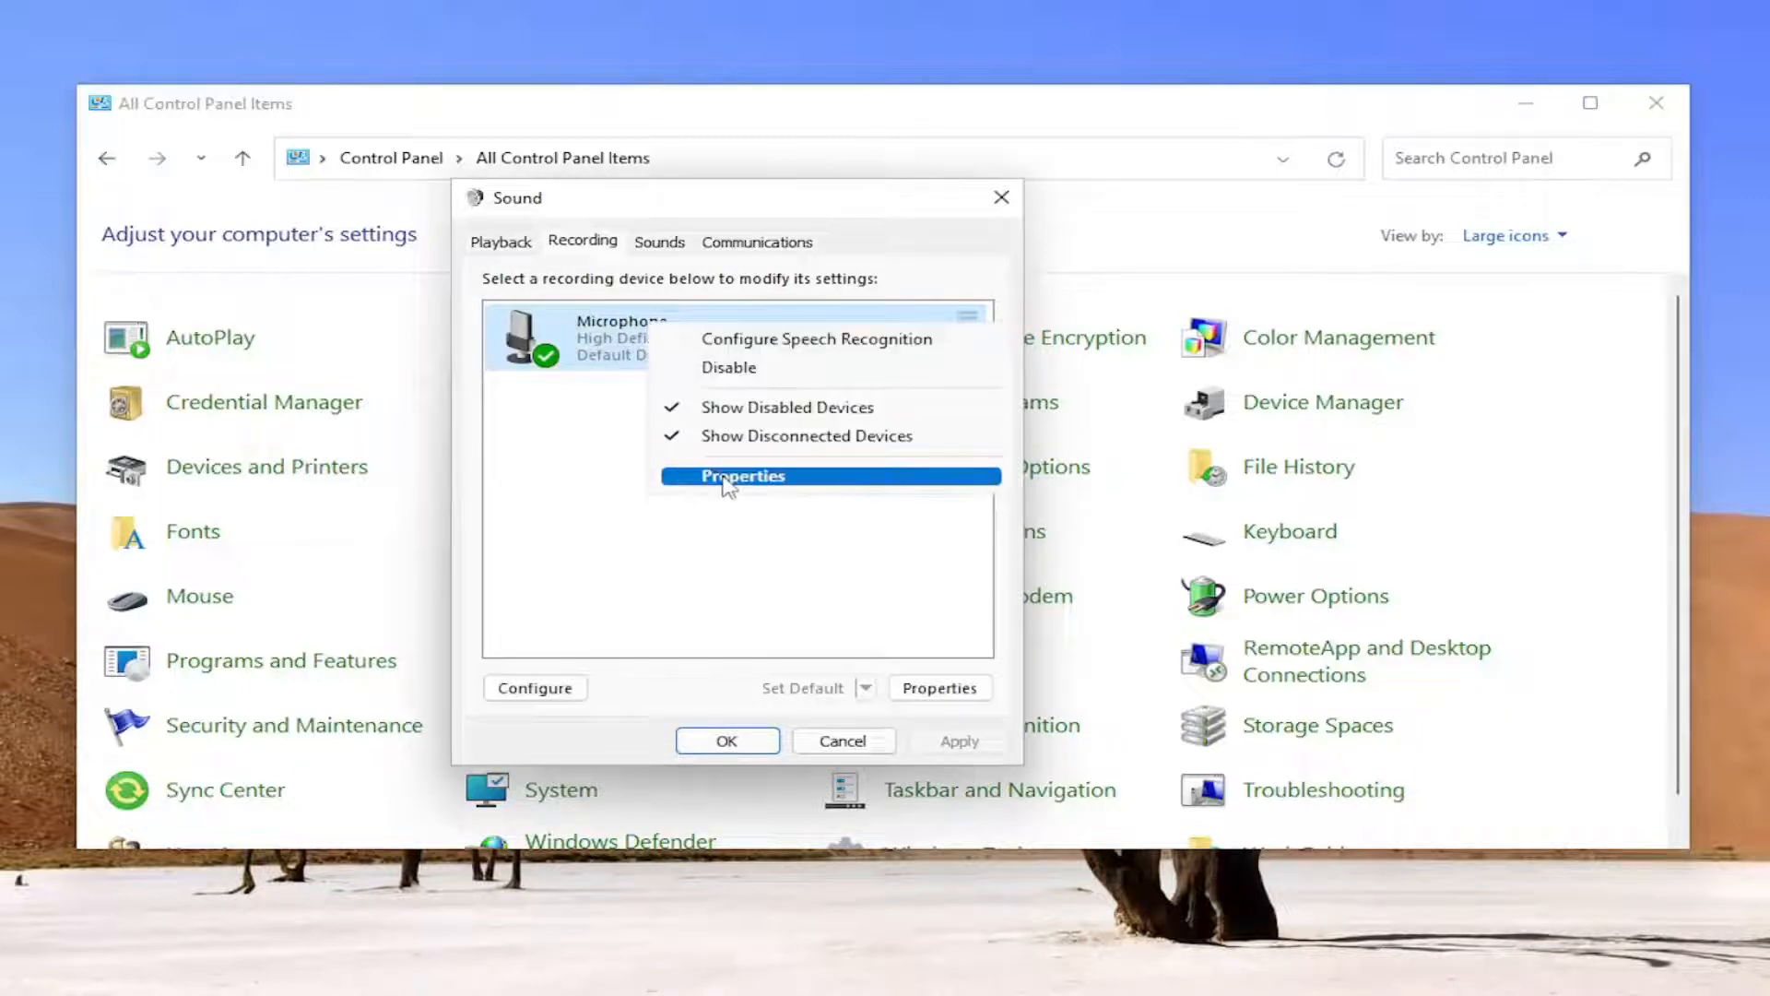
# - Set the Microphone's Listen playback device to Speakers (High Definition Audio Device) and confirm
pyautogui.click(741, 475)
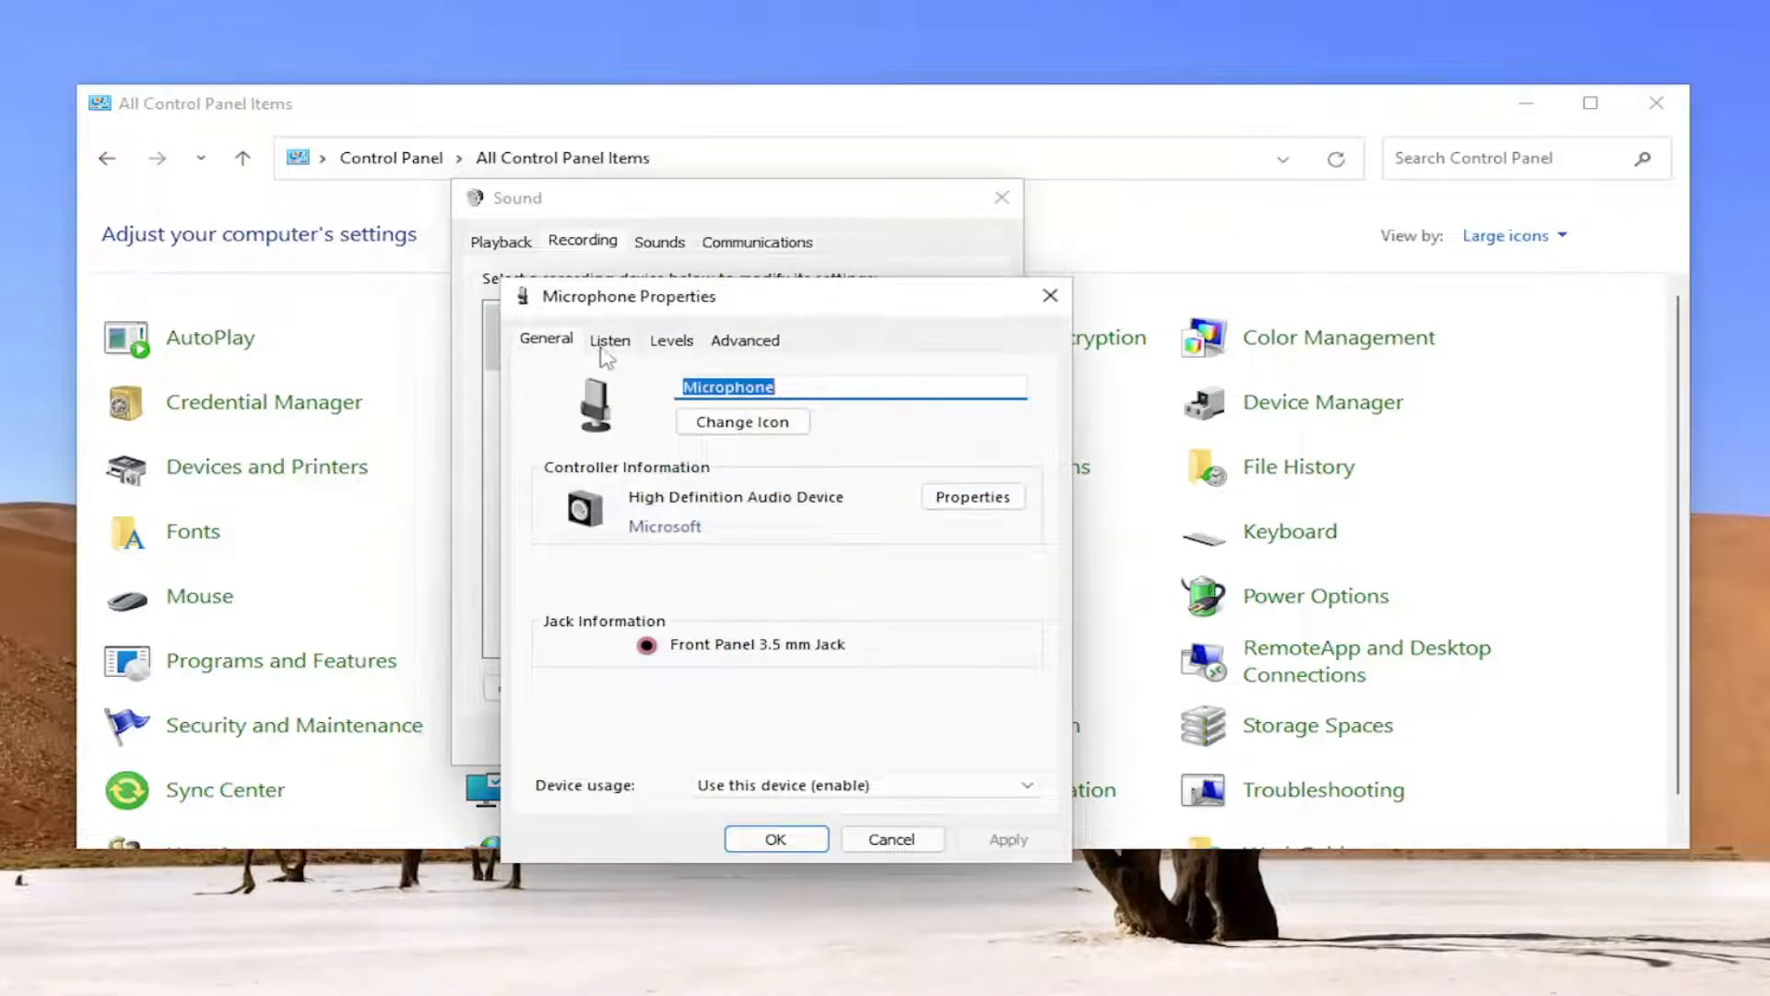
pyautogui.click(608, 339)
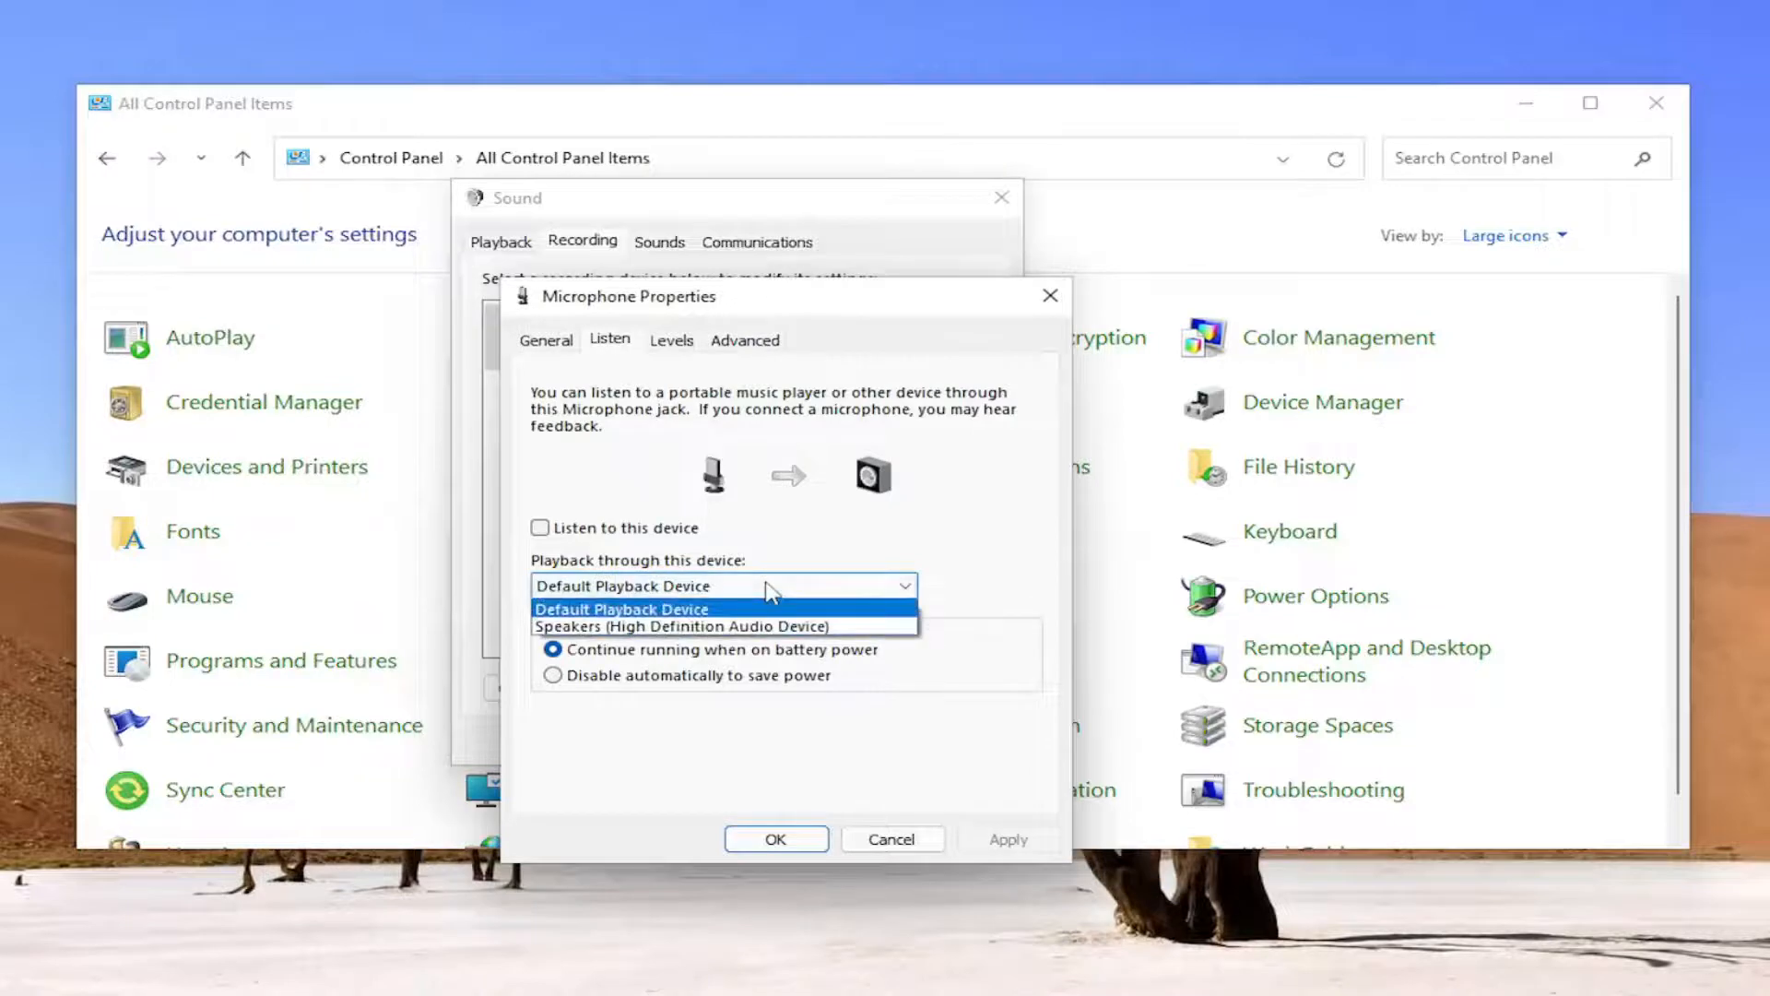
pyautogui.moveTo(682, 625)
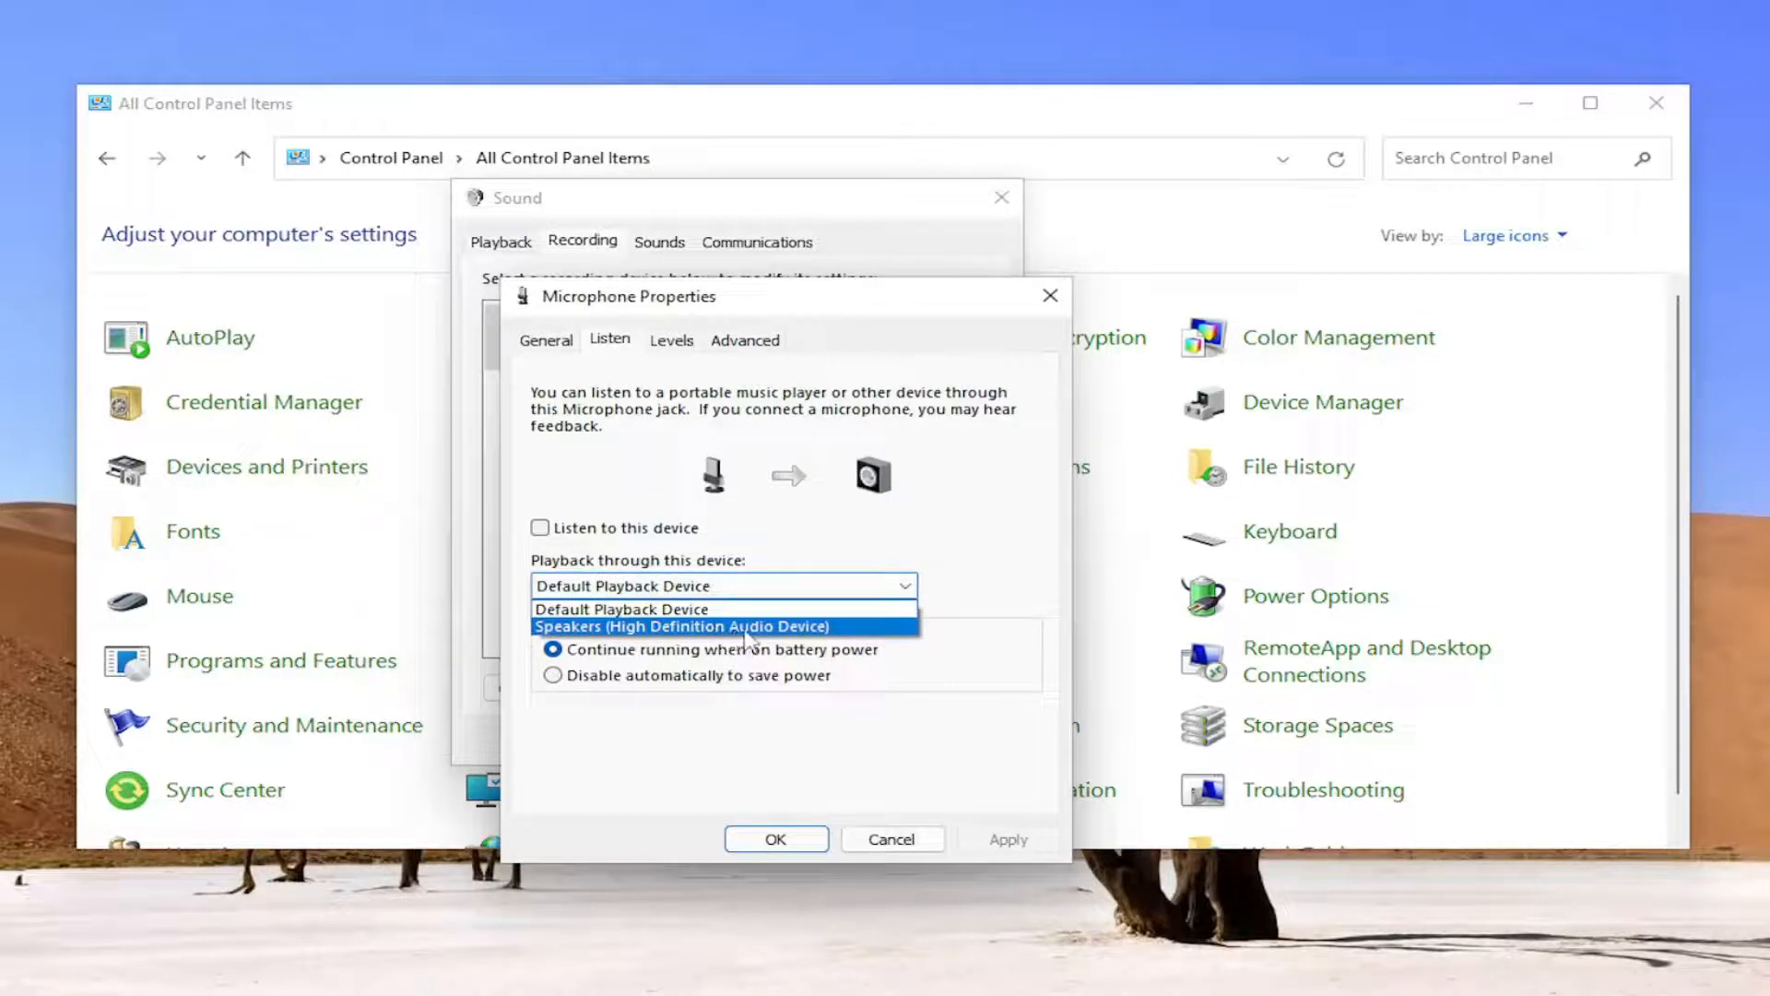
pyautogui.click(686, 625)
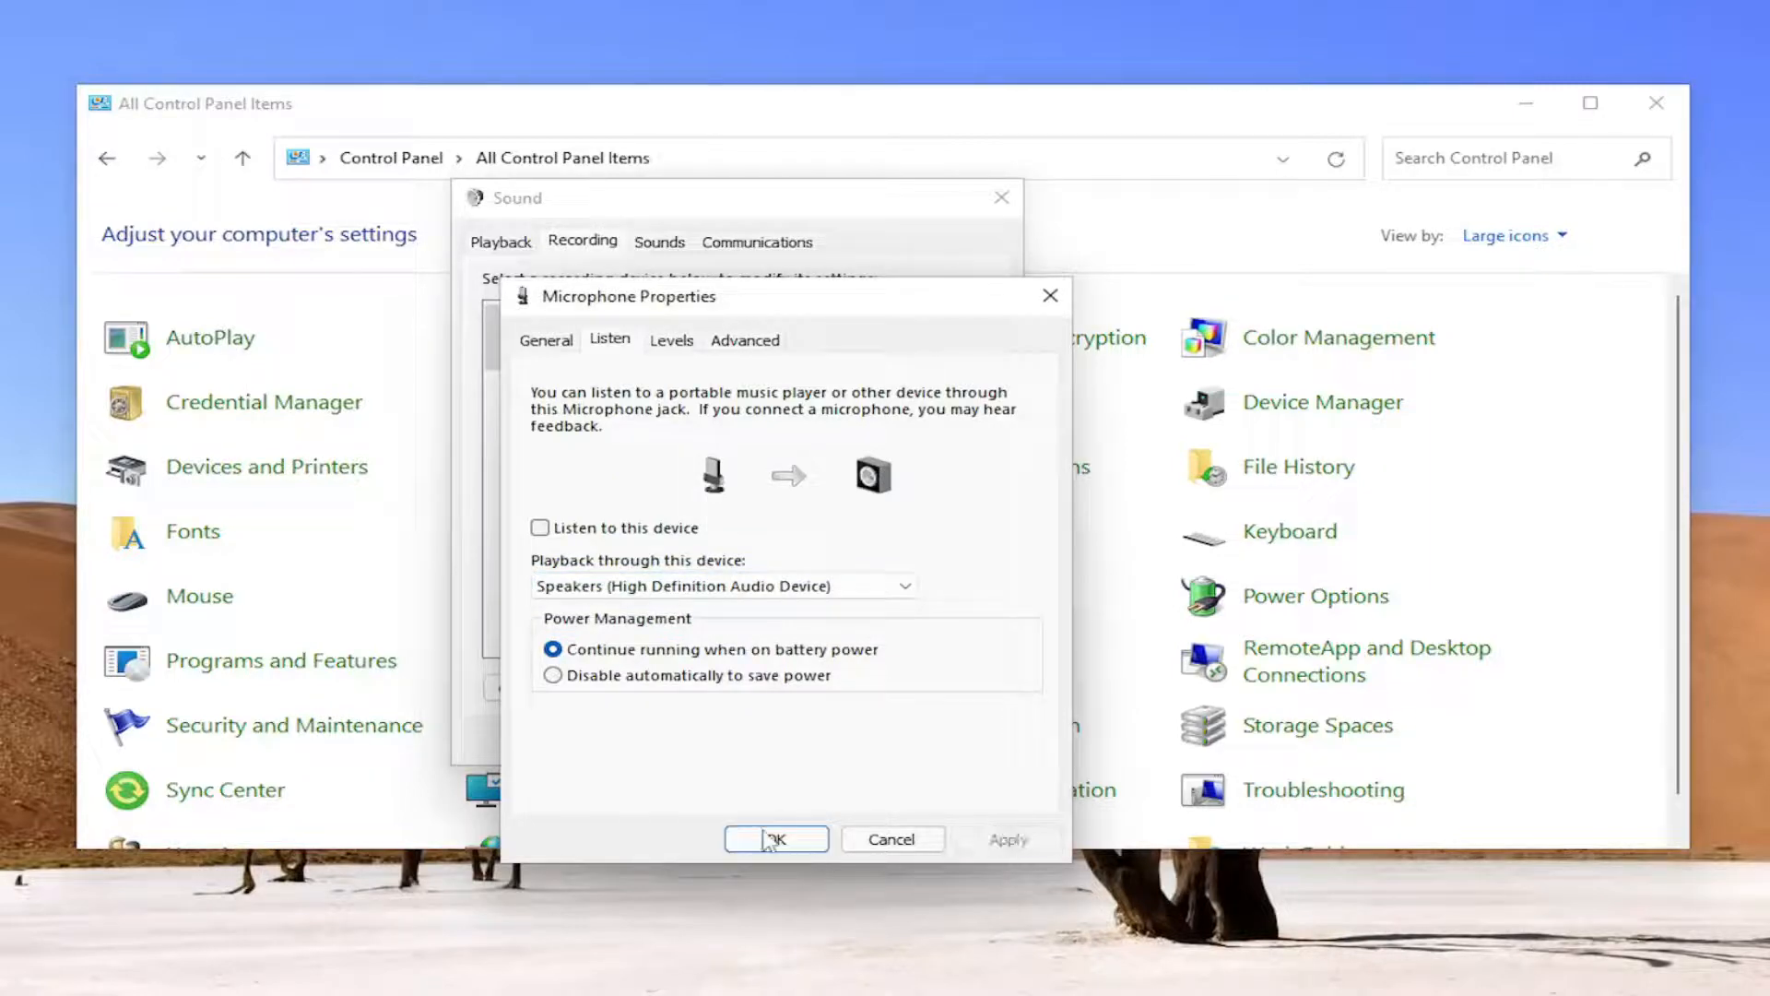
pyautogui.click(776, 839)
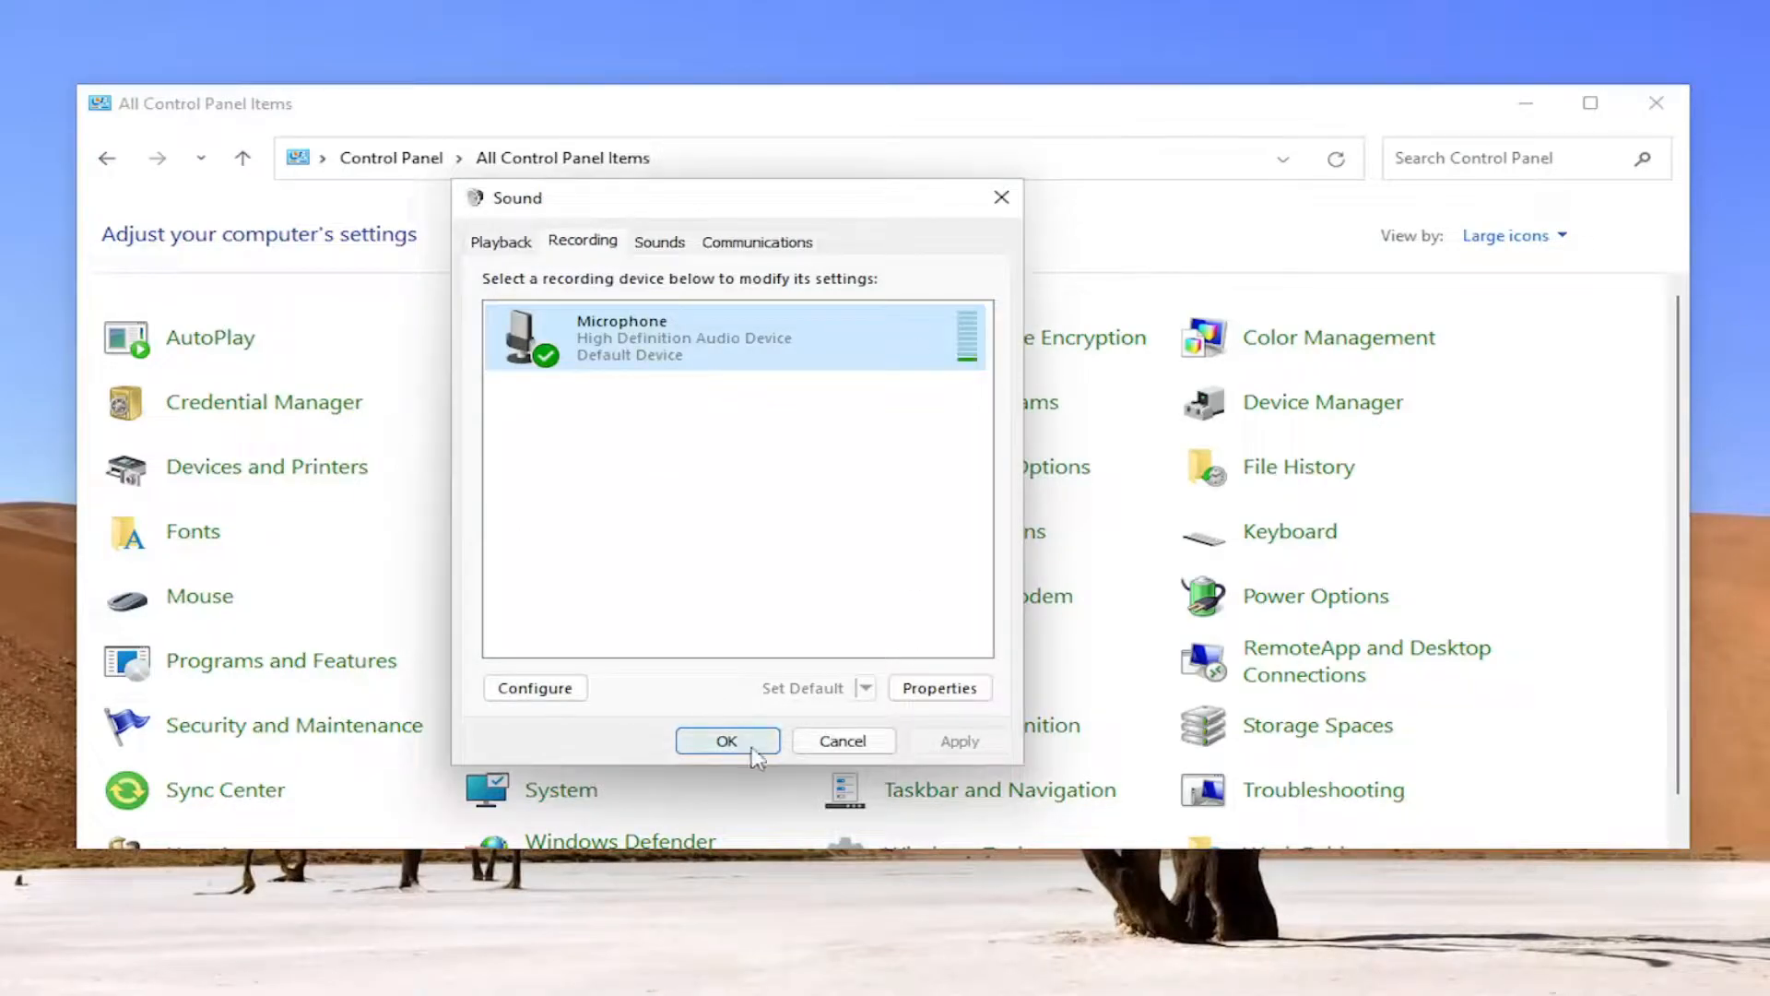
# - Close the Sound dialog and Control Panel
pyautogui.click(727, 741)
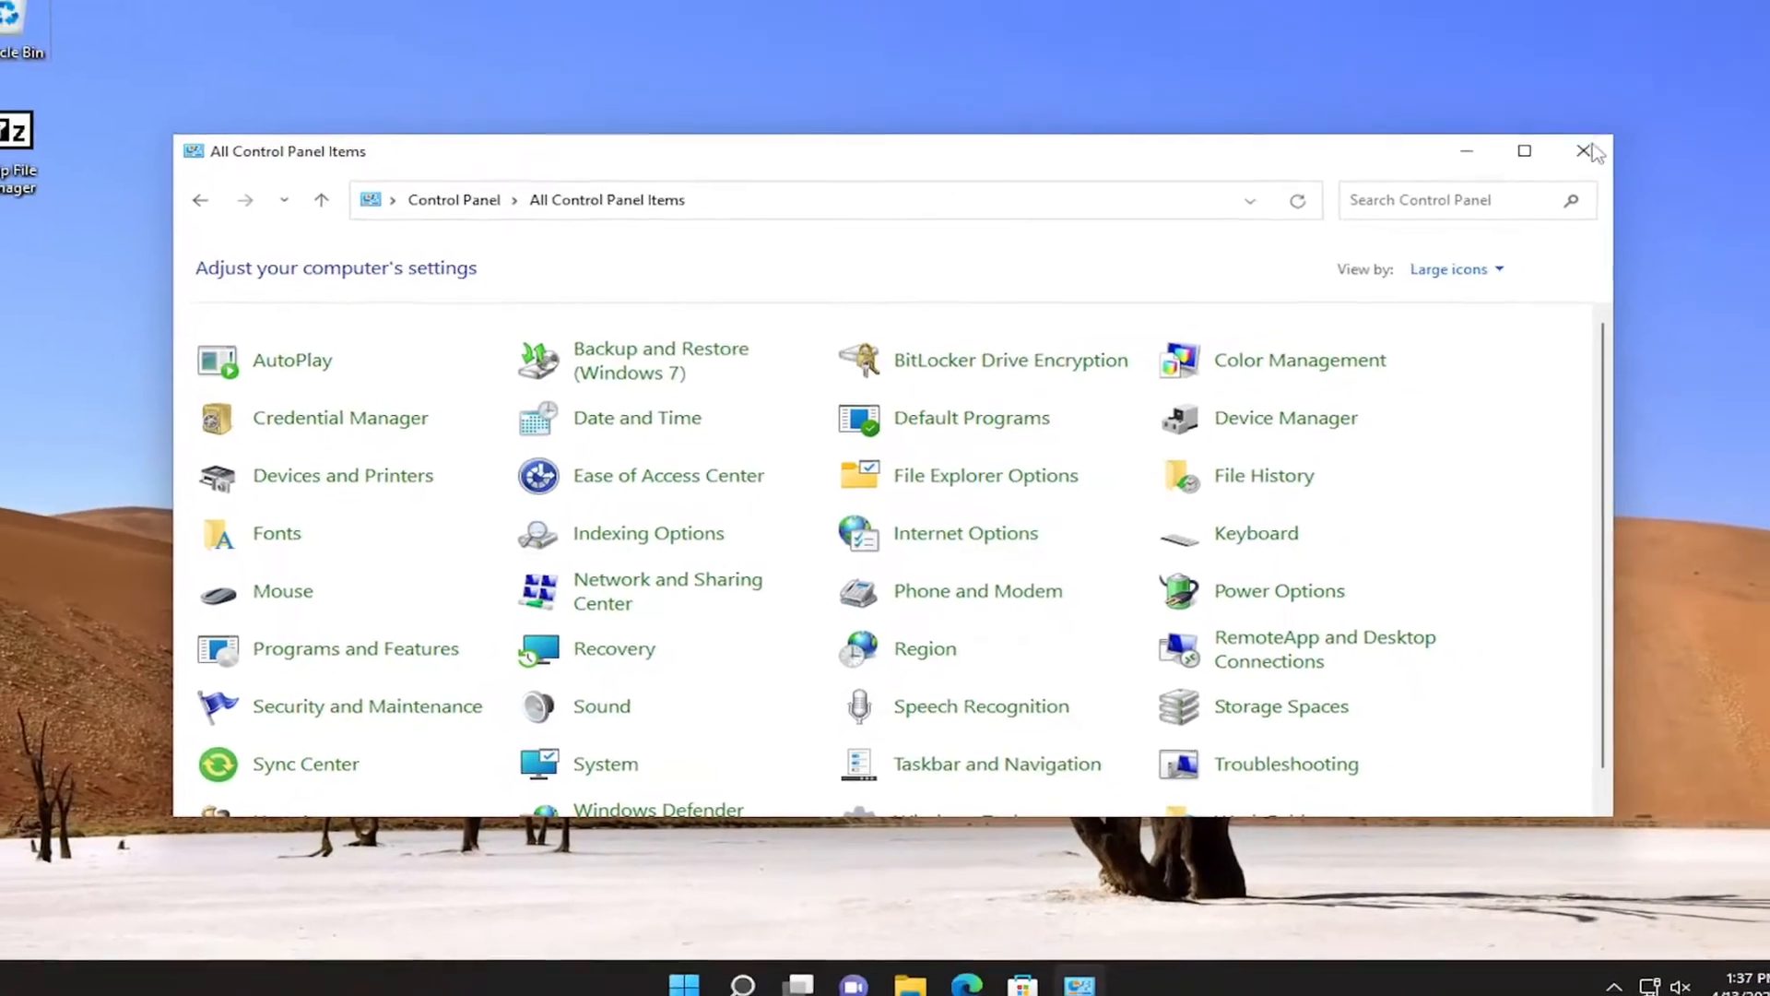
pyautogui.click(1588, 149)
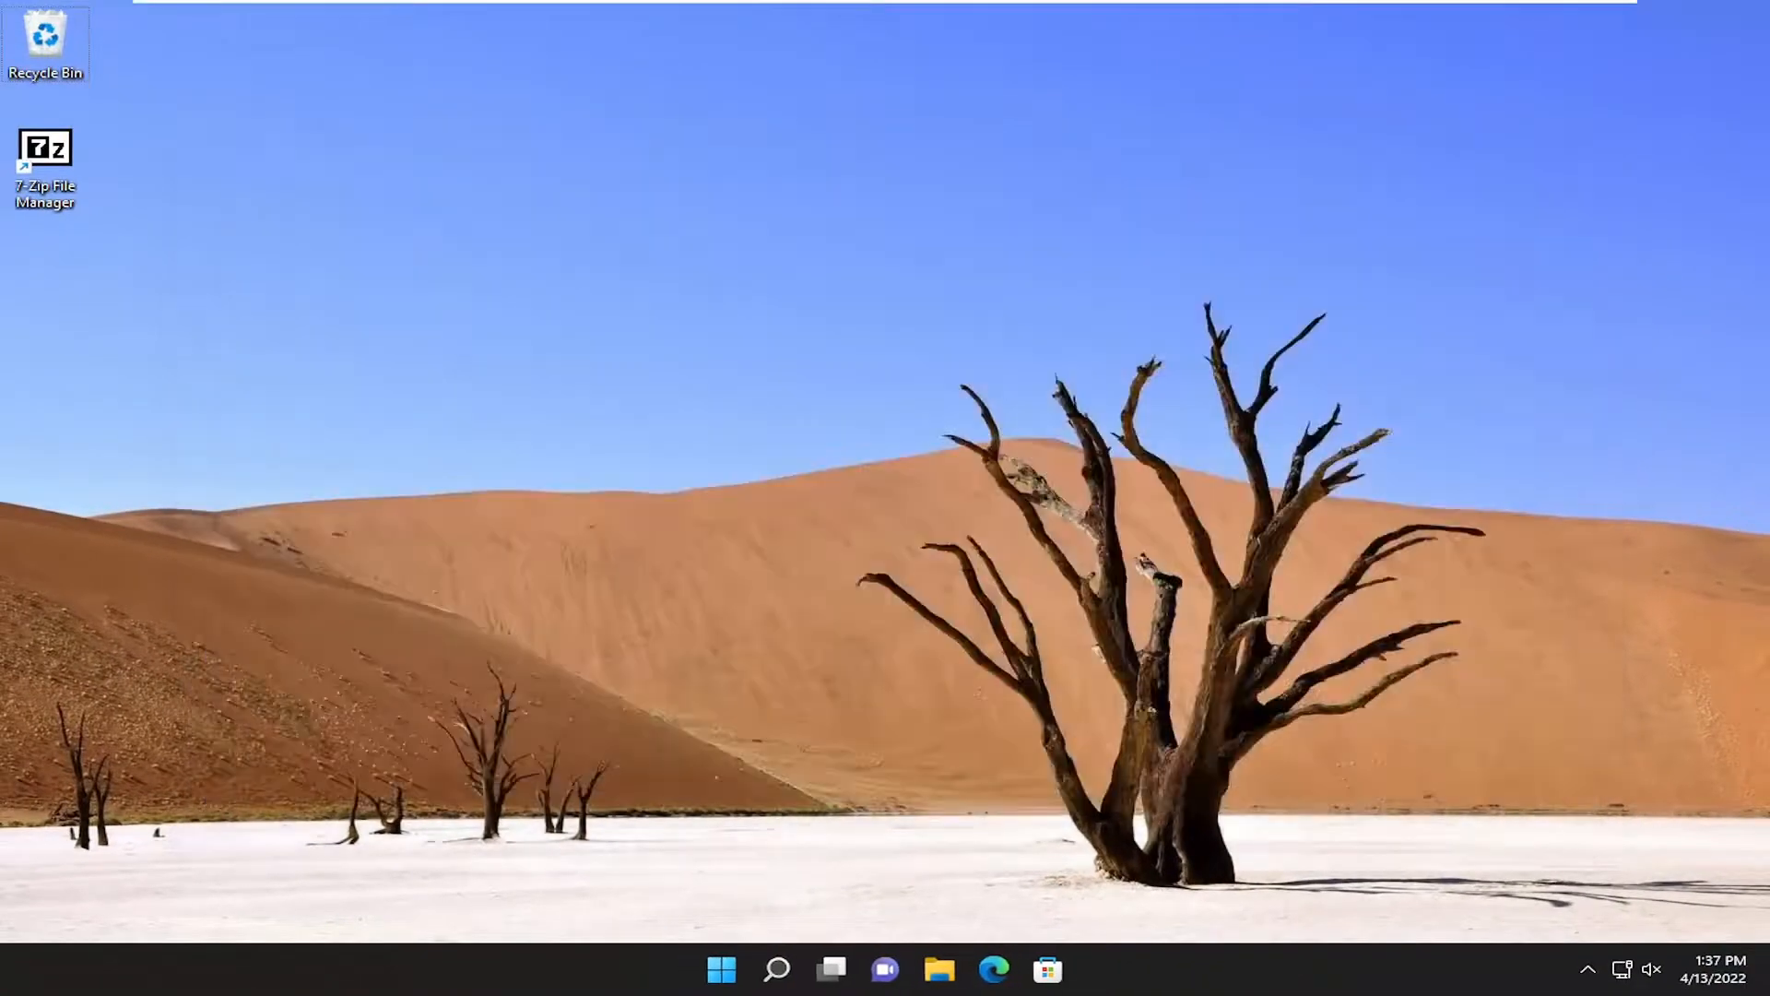